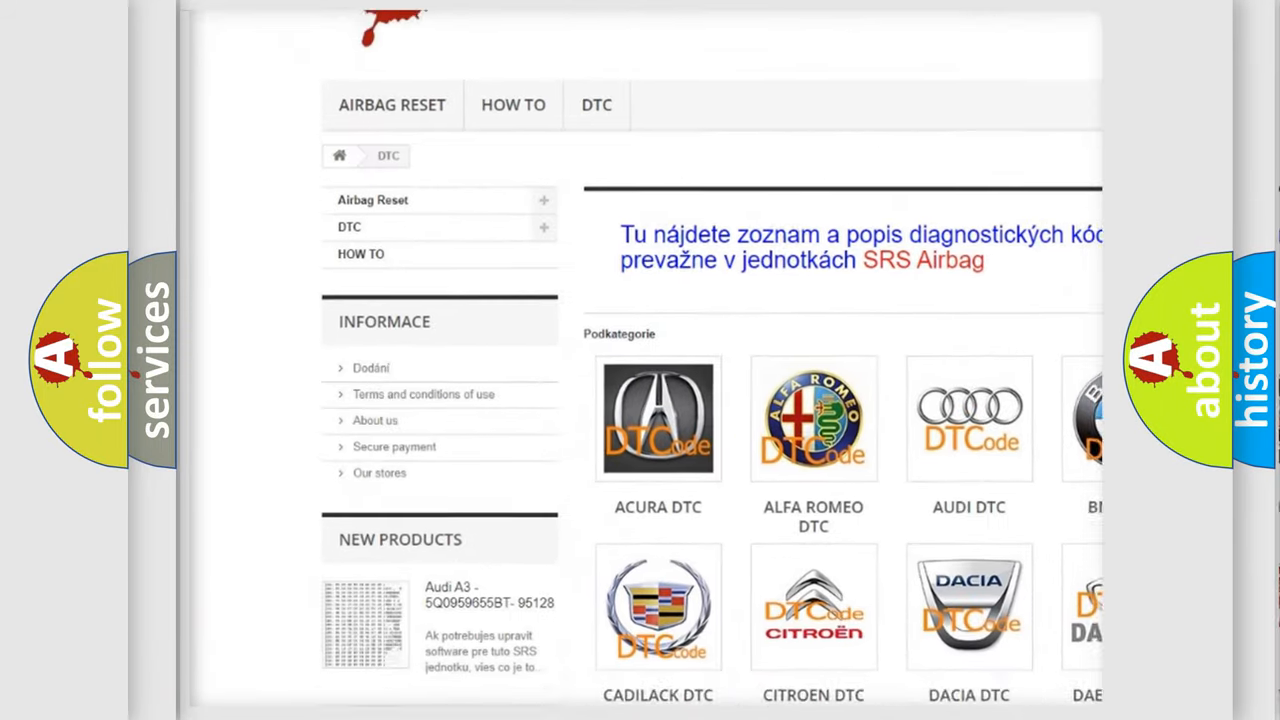
Scroll the DTC website page to show the manufacturer grid with Acura, Alfa Romeo and Audi.
{"action": "scroll", "scroll_direction": "down", "scroll_amount": 3}
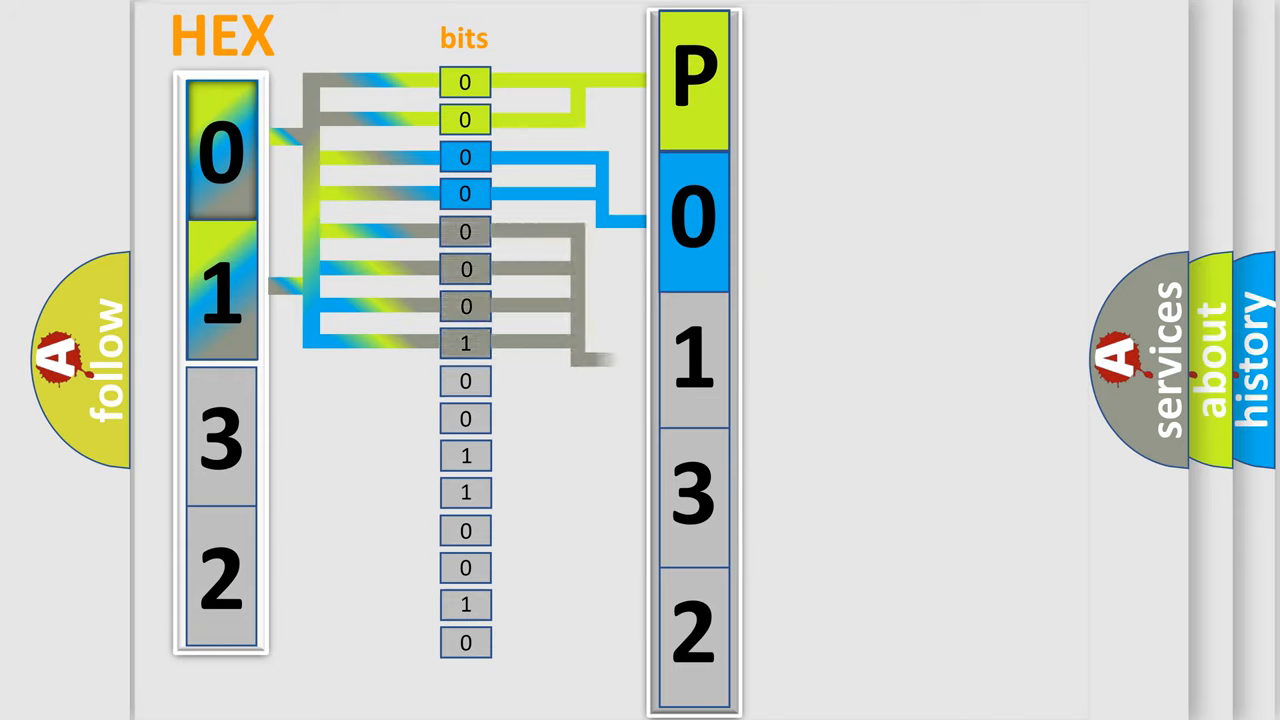
Advance the animation mapping hex 0132 through its 16 bits to code P0132 until OK appears.
{"action": "left_click", "coordinate": [692, 360]}
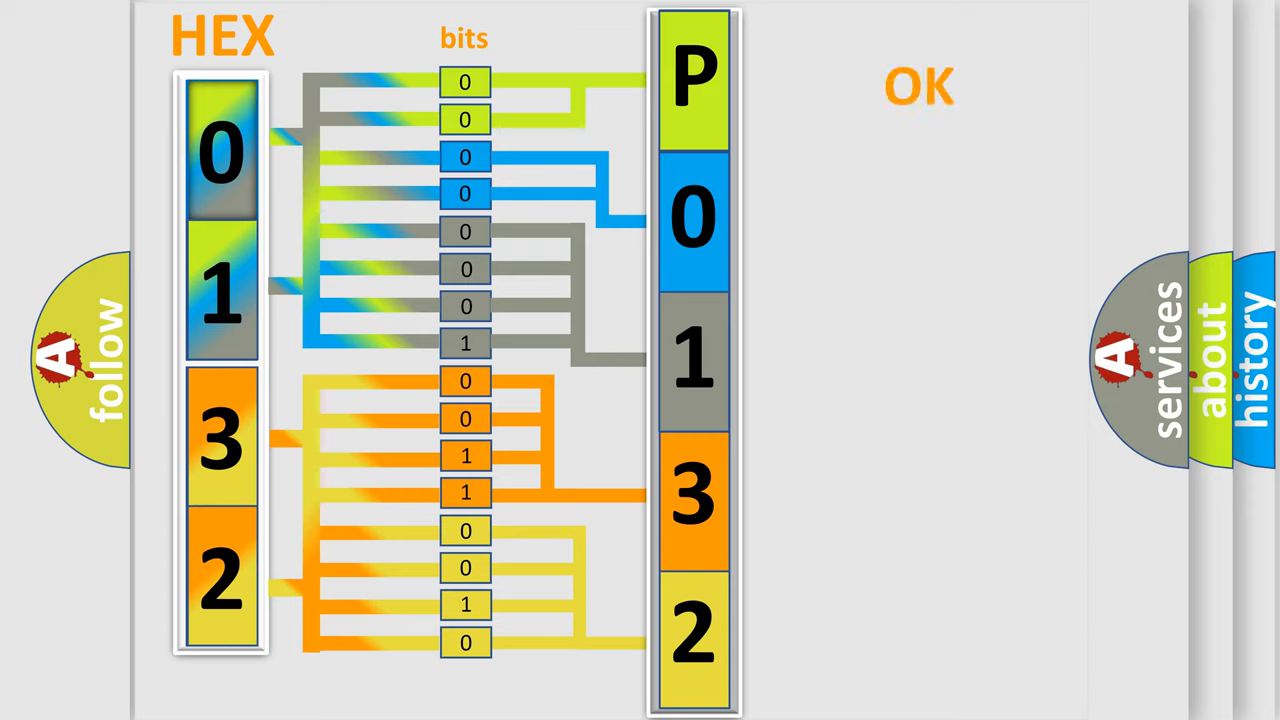
{"action": "left_click", "coordinate": [920, 86]}
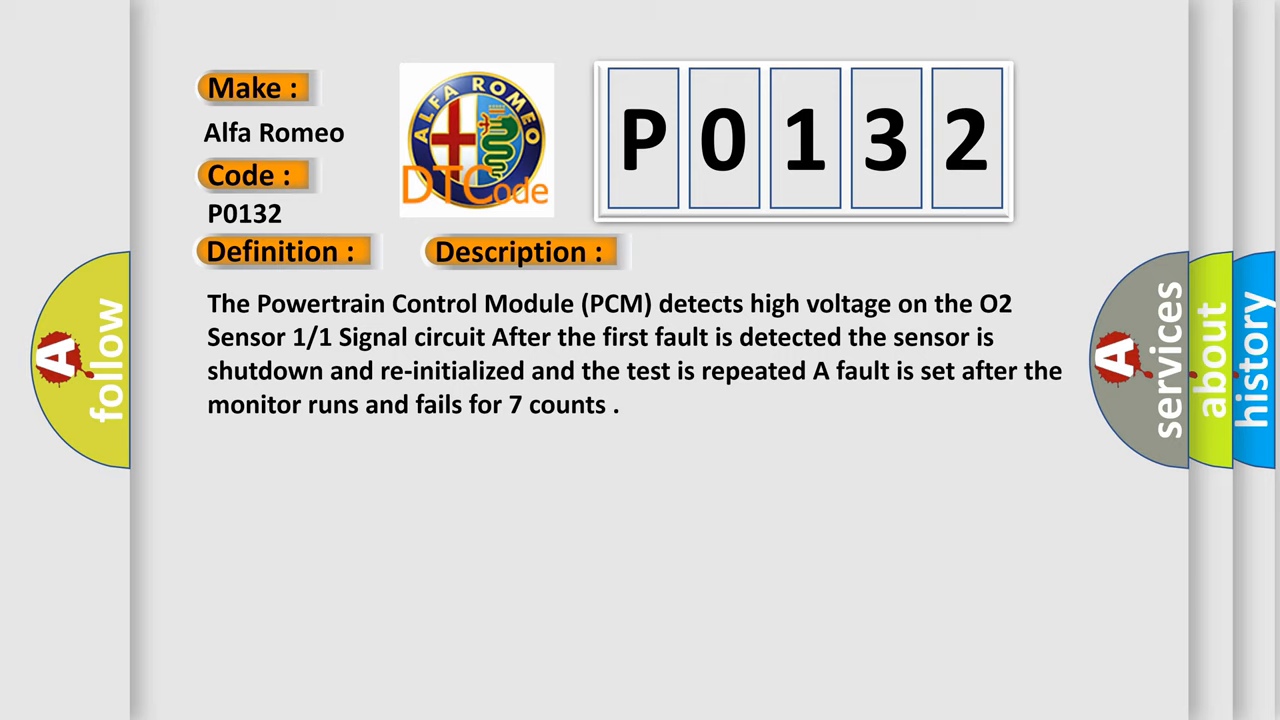
Reveal the P0132 cause list: O2 1/1 circuits shorted to voltage, the O2 sensor, and the PCM.
{"action": "left_click", "coordinate": [736, 252]}
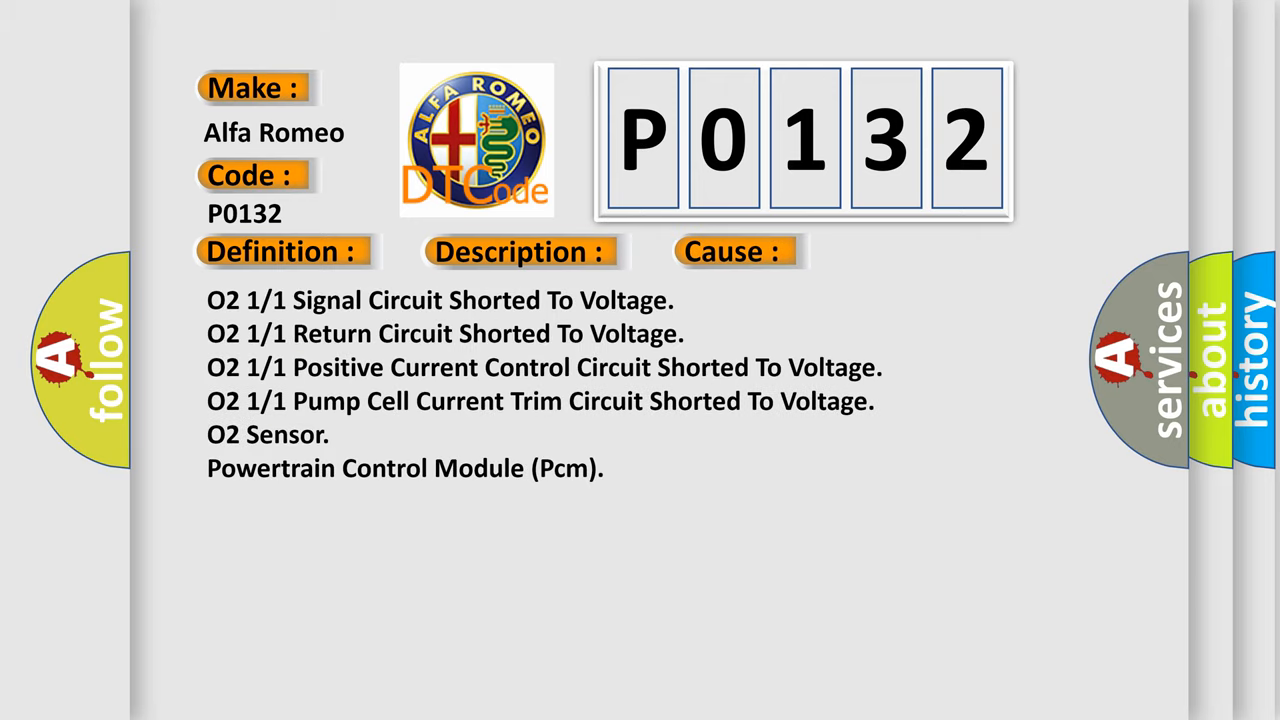